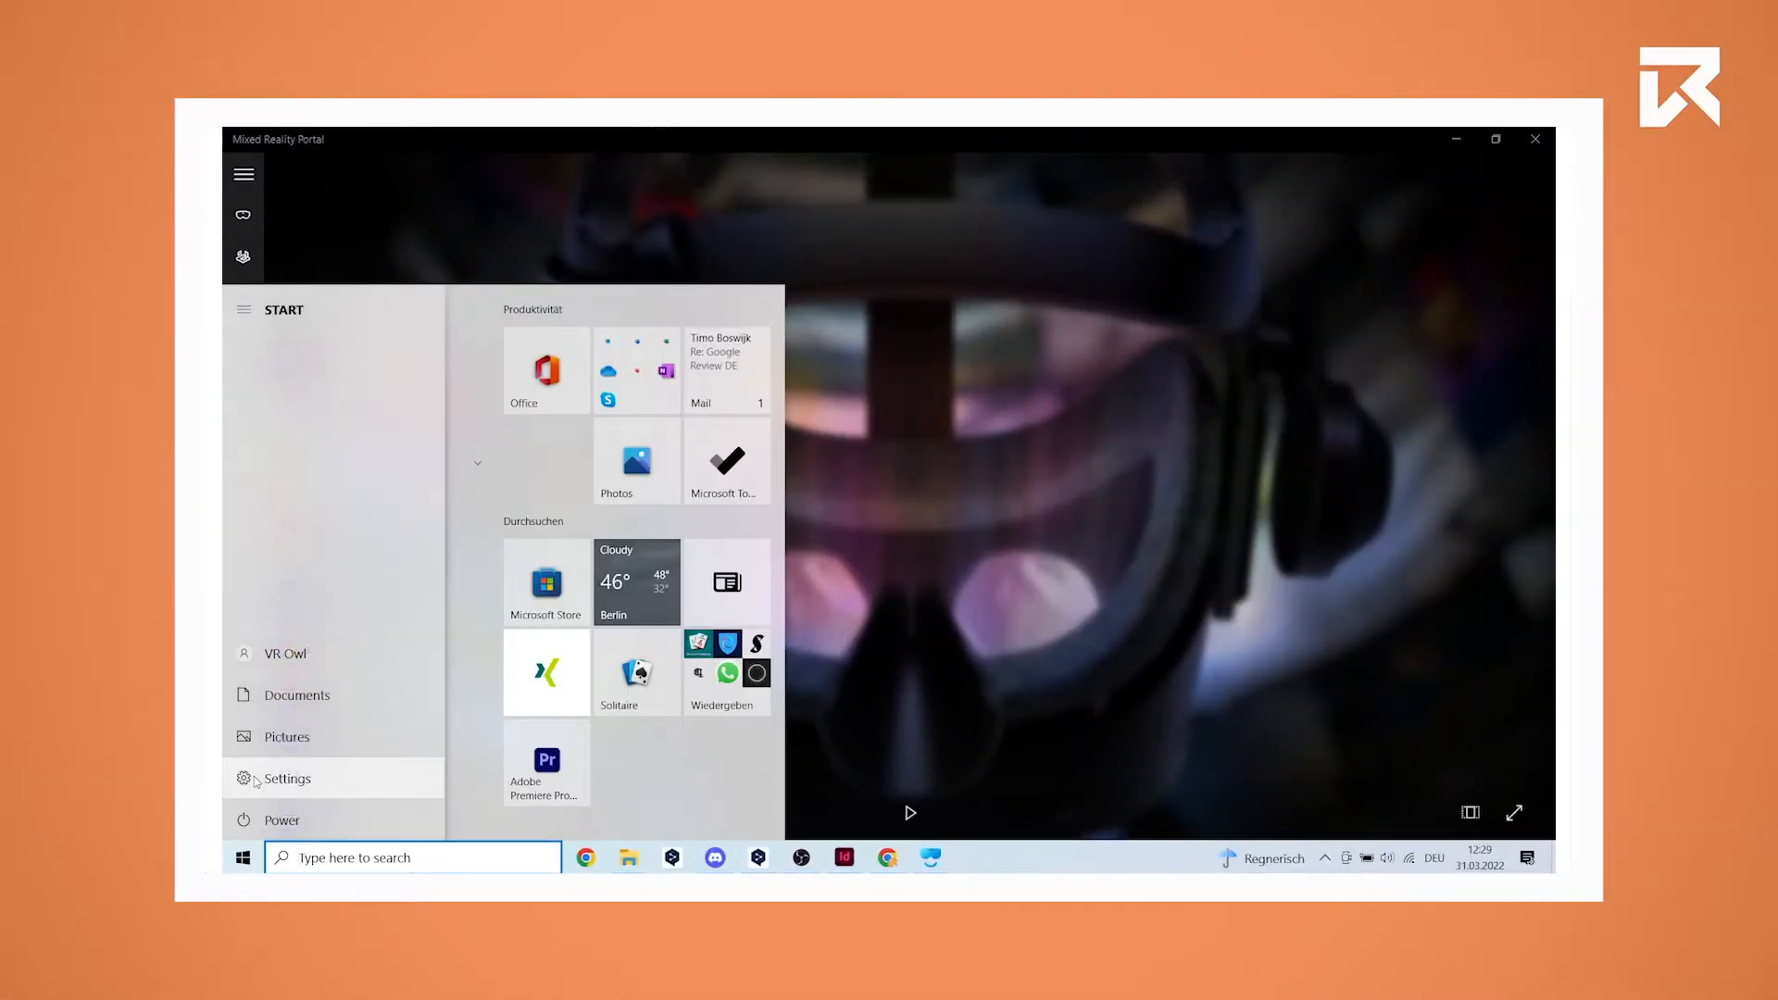
# Open Windows Settings from the Start menu.
pyautogui.click(286, 779)
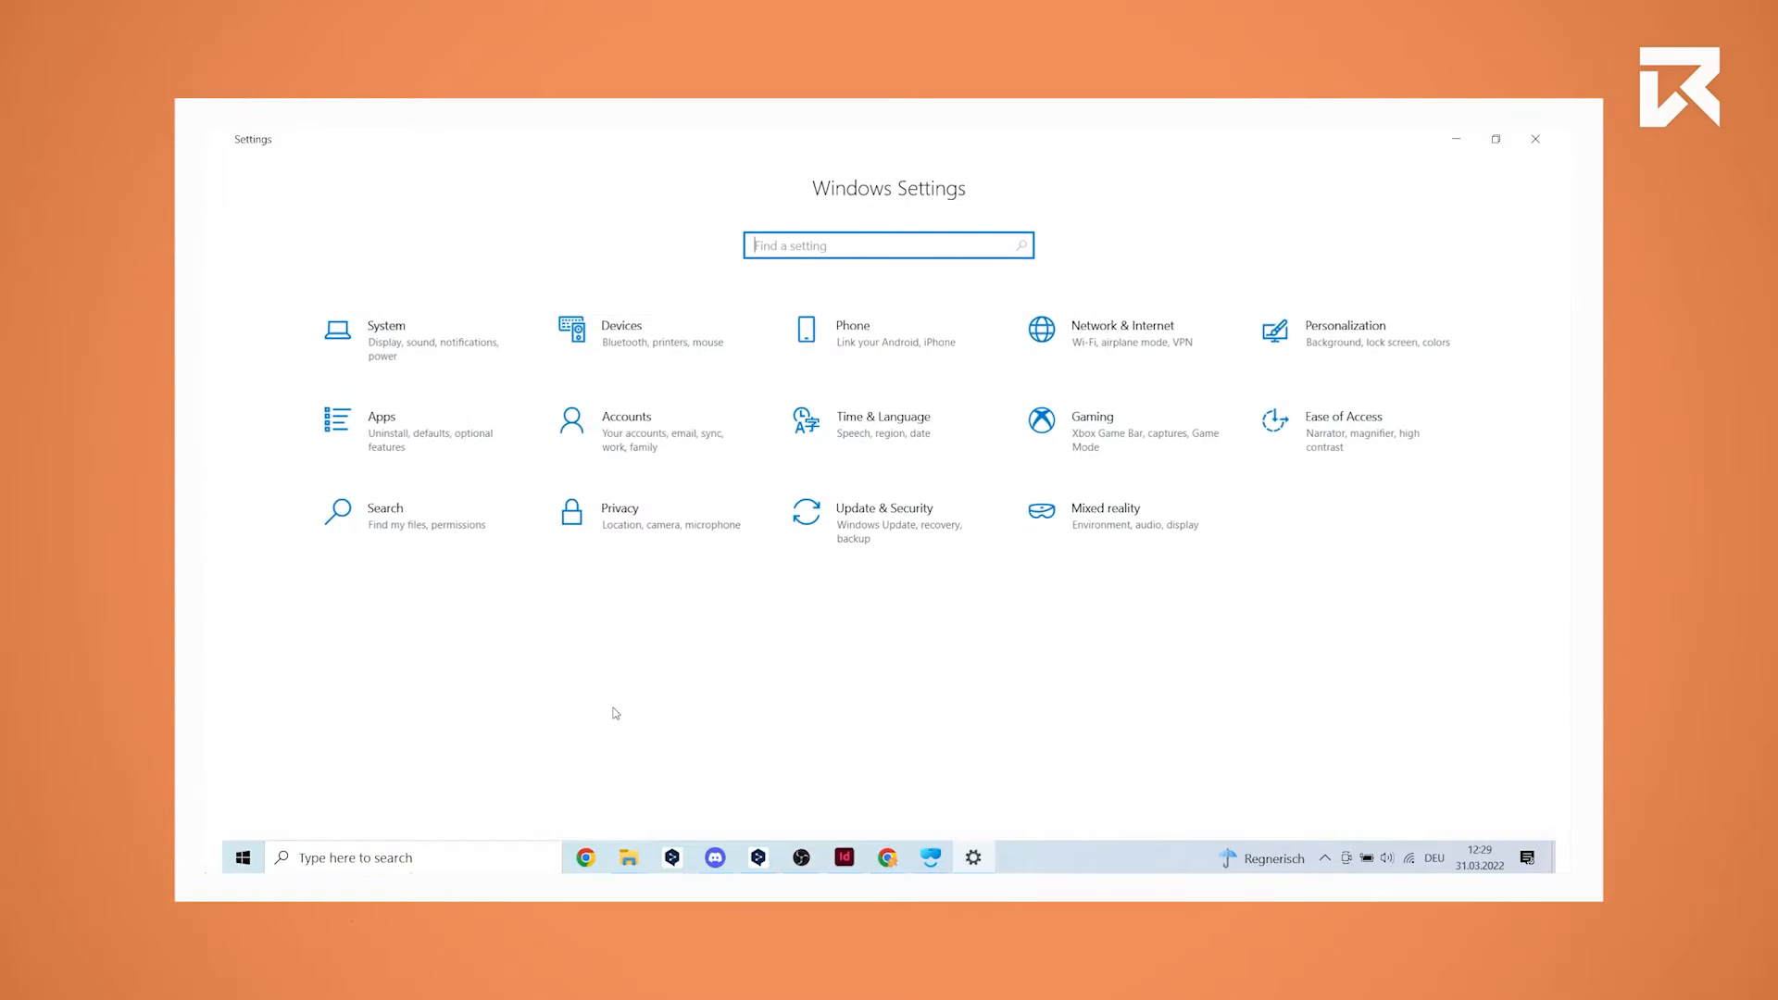
pyautogui.moveTo(682, 352)
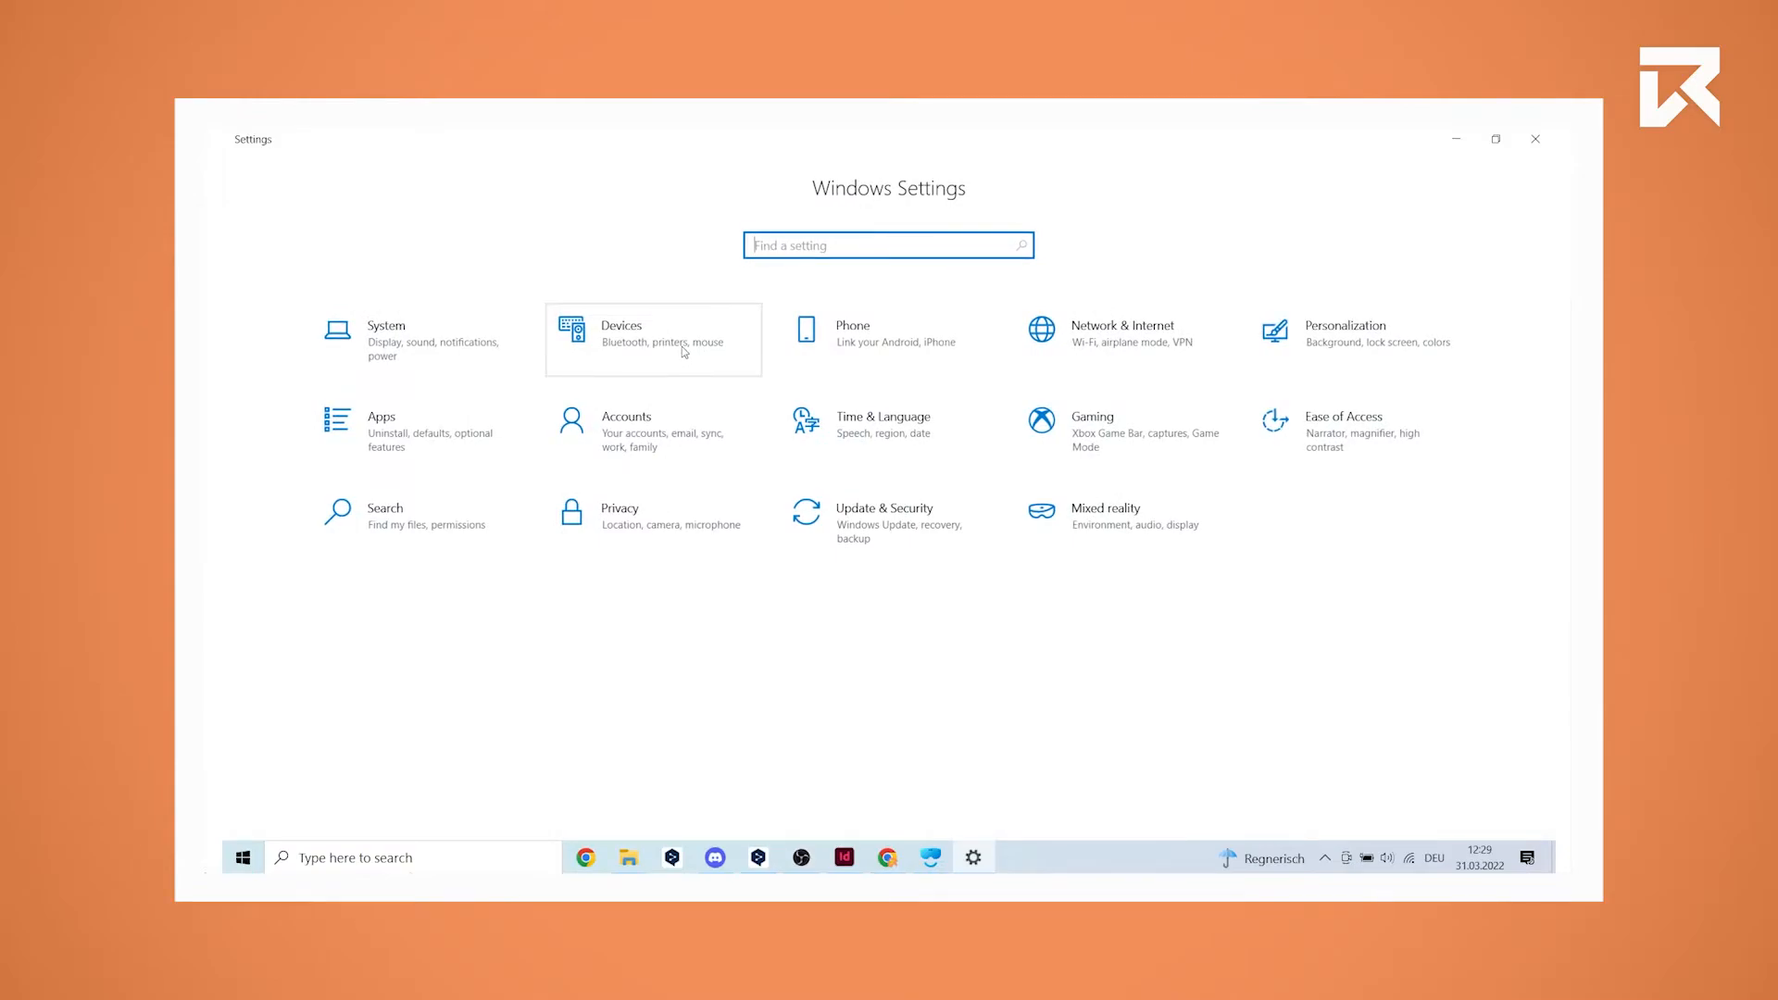
# Go to Devices and start adding a Bluetooth device to list discoverable controllers.
pyautogui.click(651, 340)
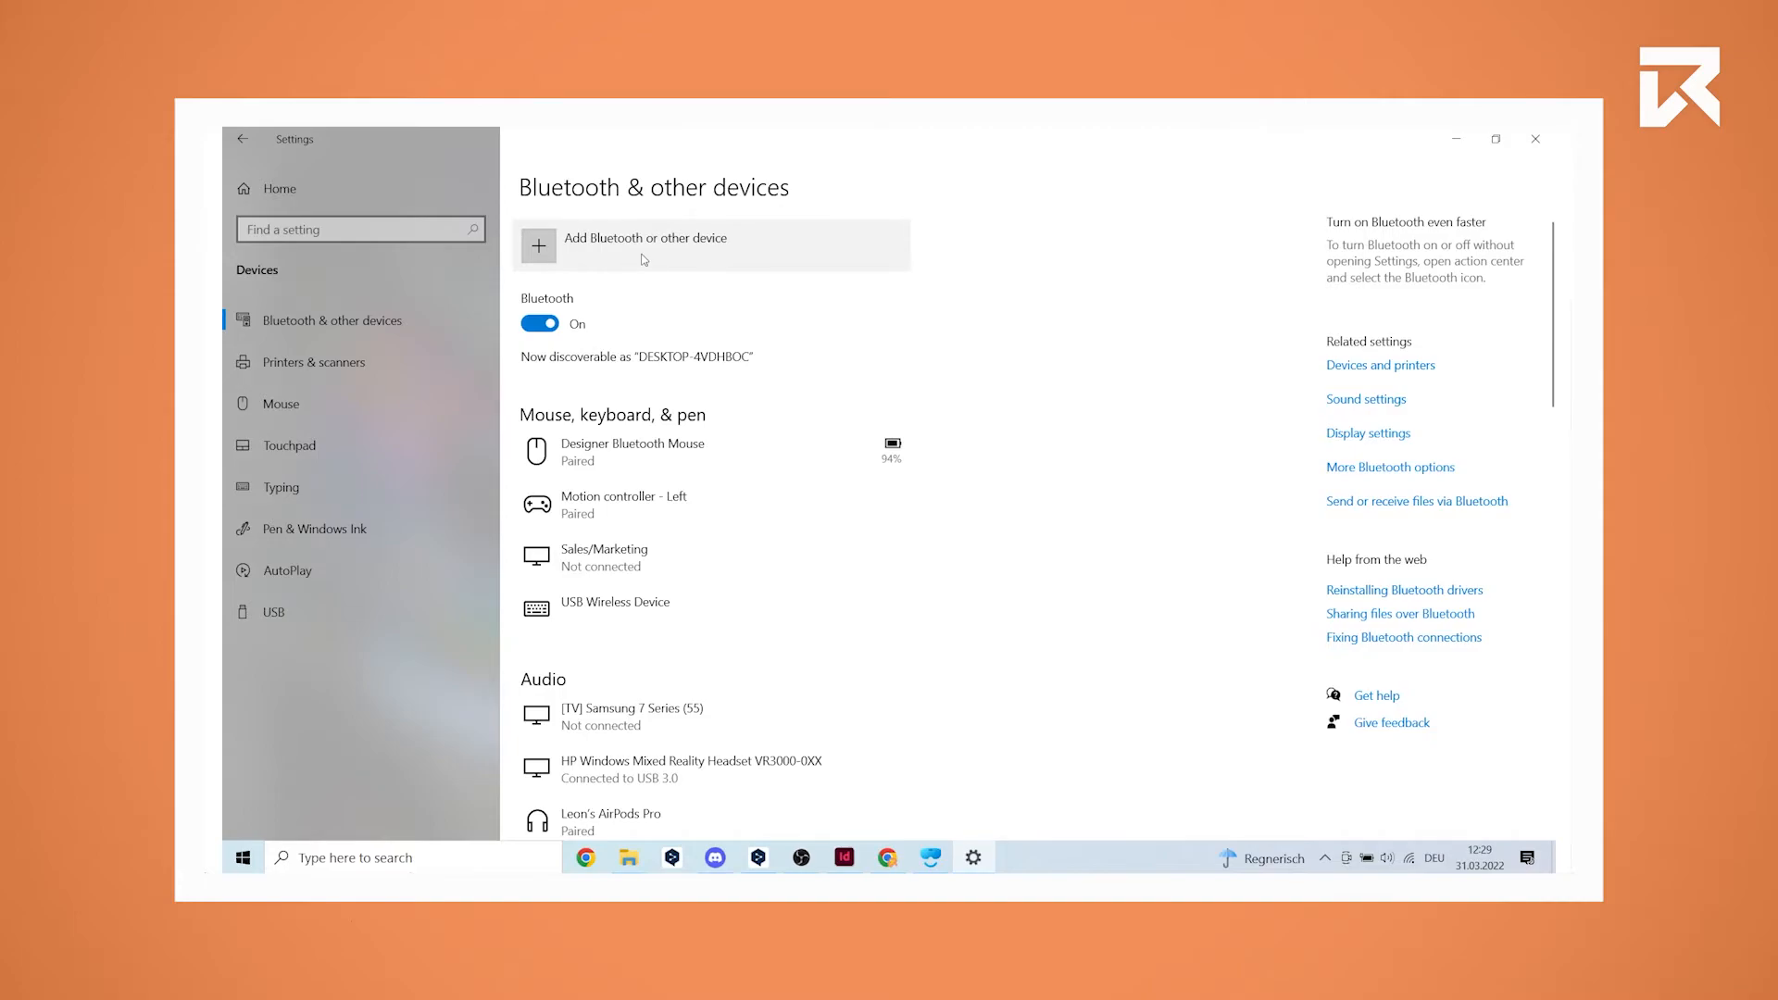
pyautogui.click(645, 245)
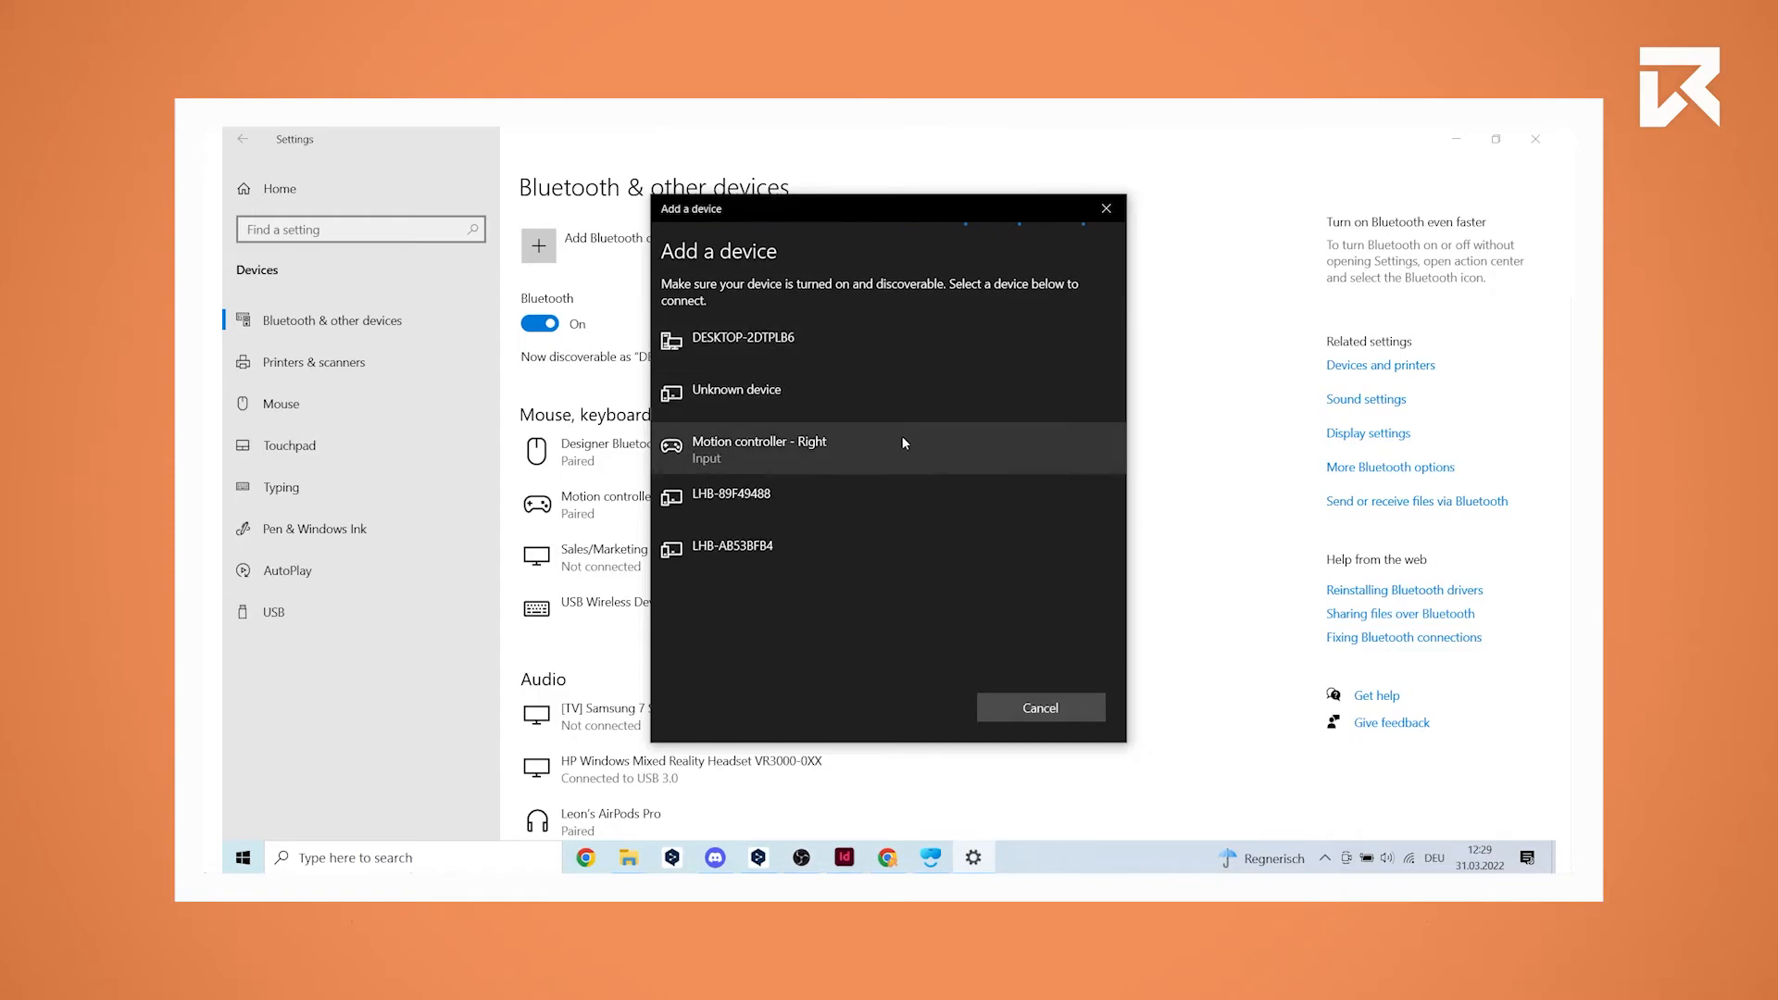
pyautogui.moveTo(902, 455)
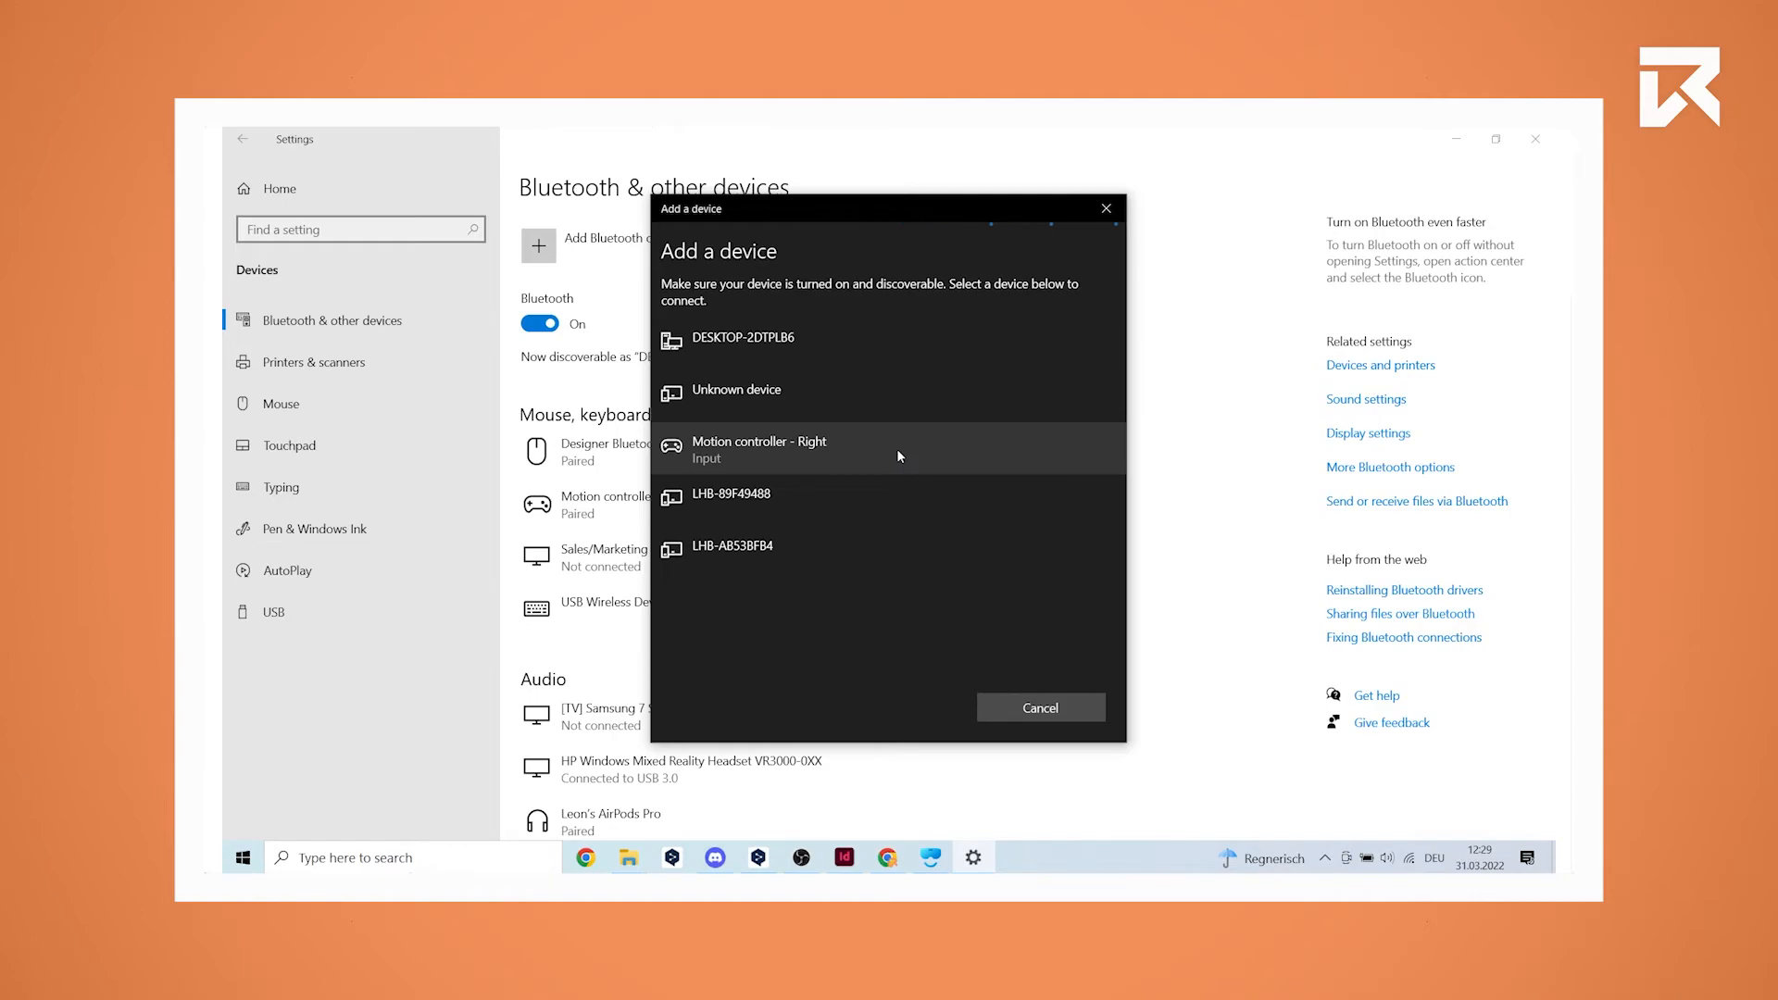
# Pair 'Motion controller - Right' and dismiss the pairing confirmation.
pyautogui.click(759, 448)
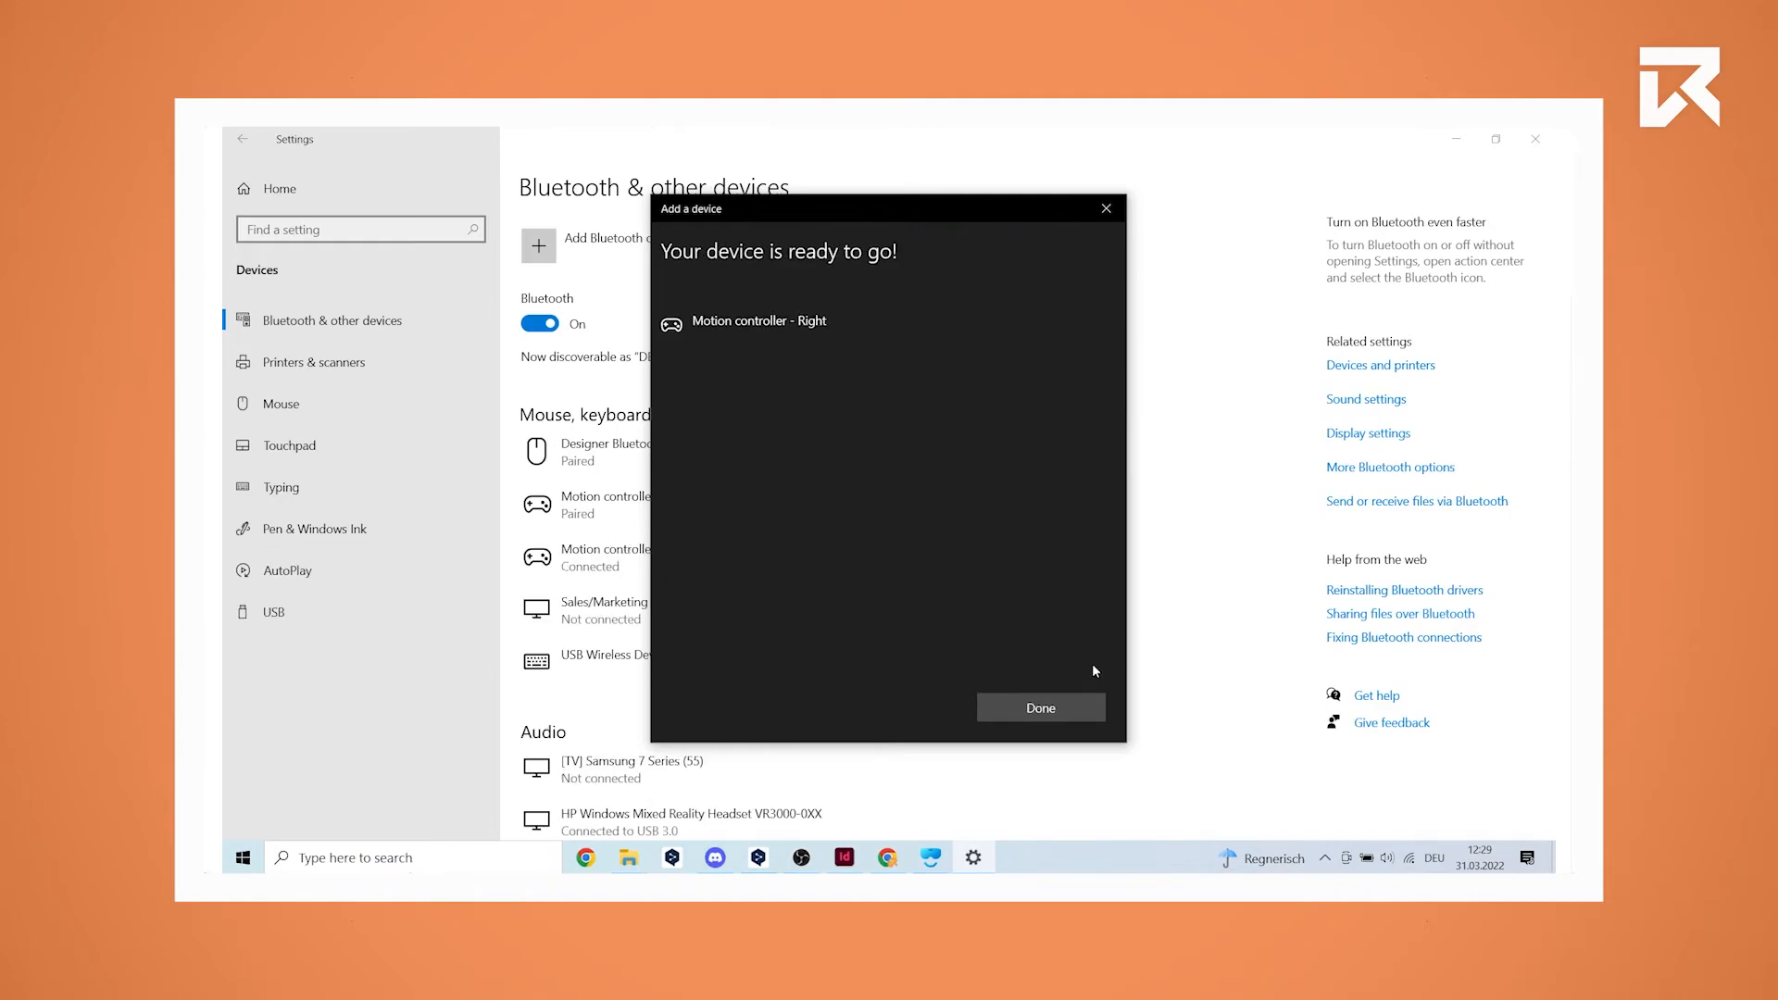
pyautogui.click(1040, 708)
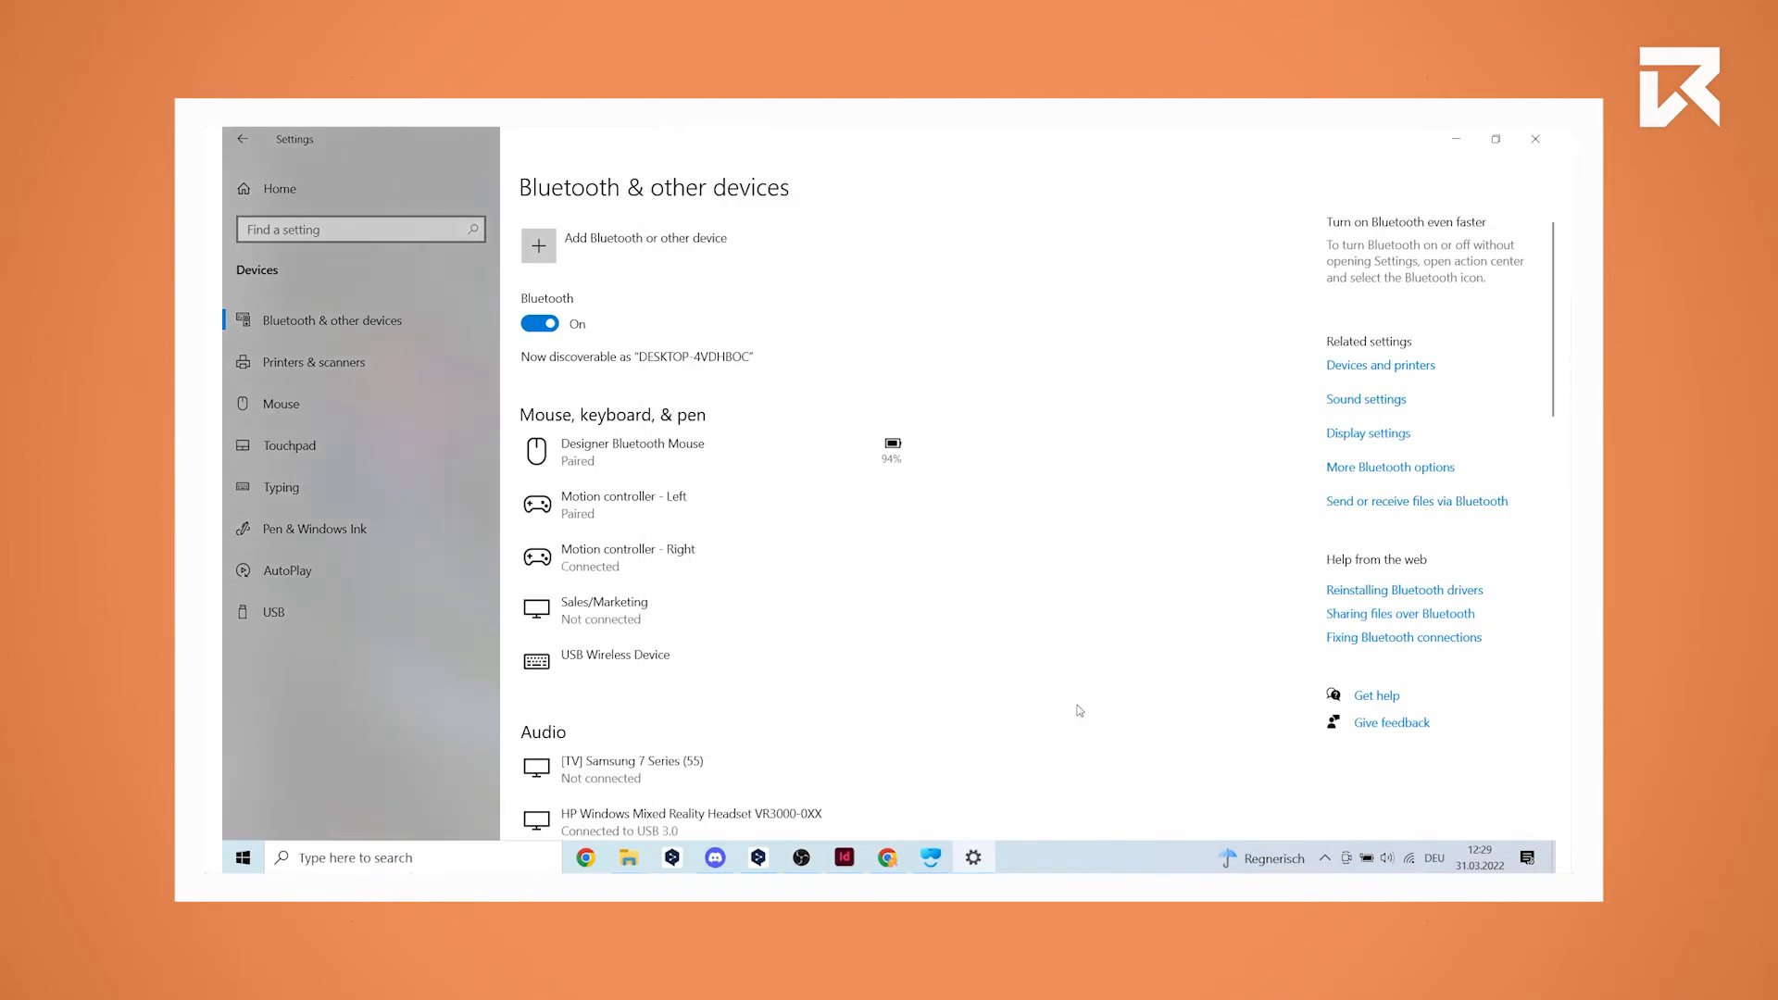